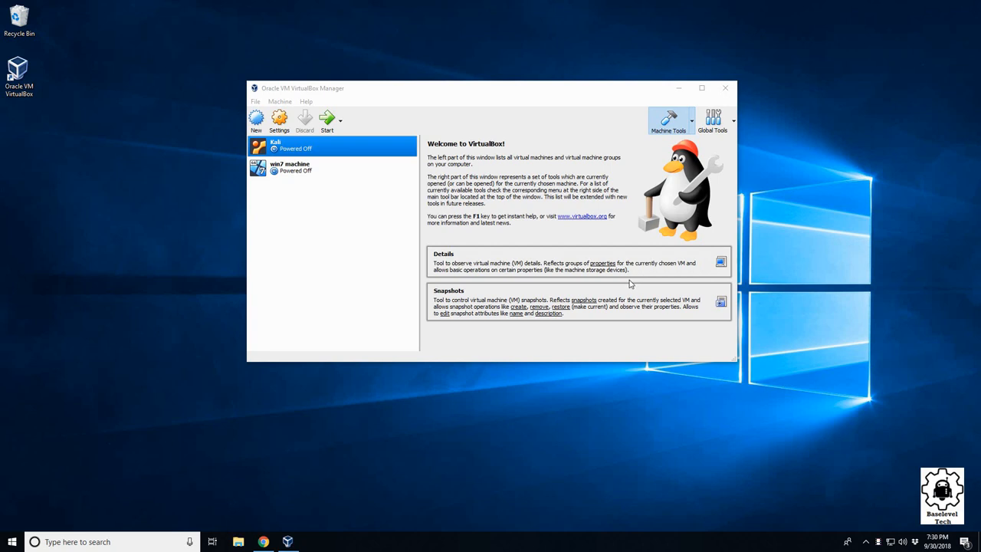
mouse_move(628, 284)
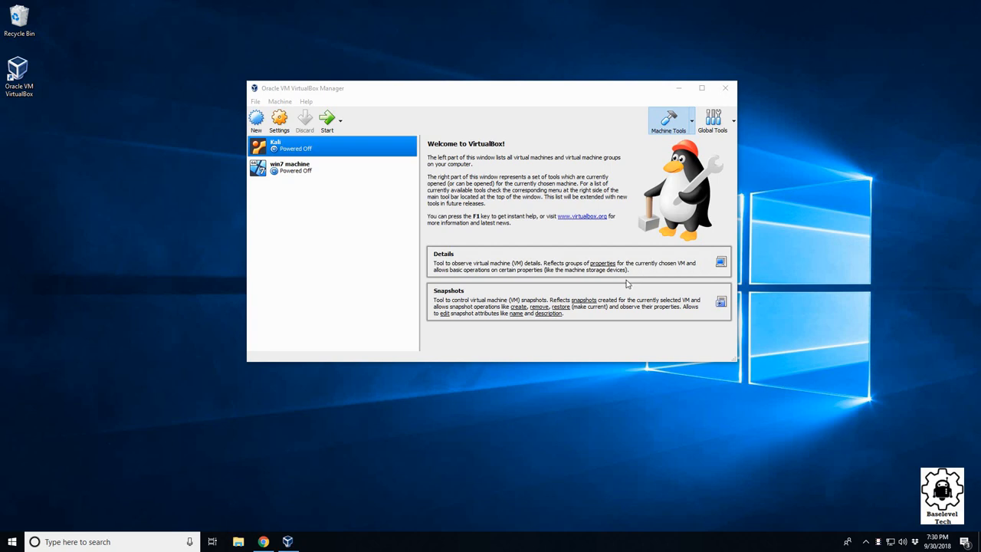
mouse_move(417, 200)
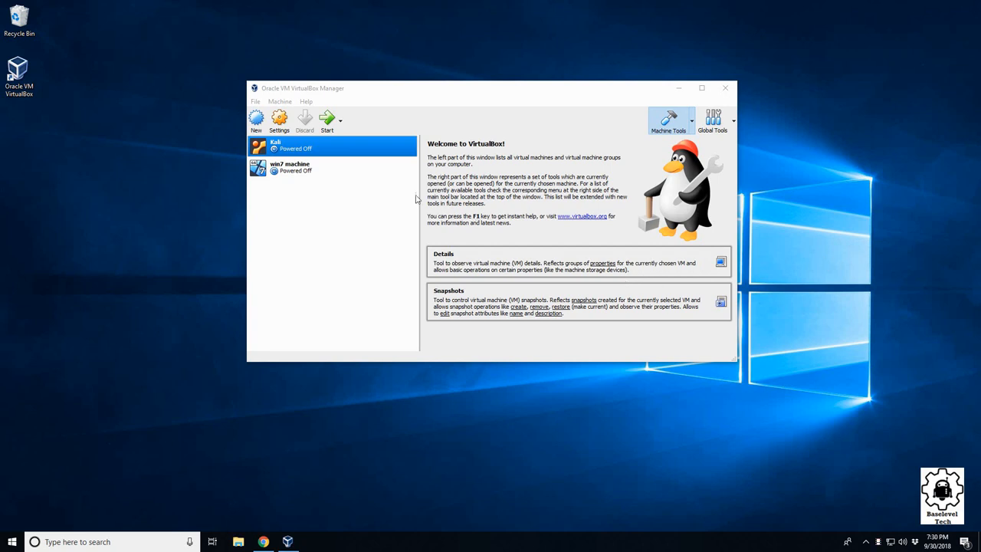
mouse_move(283, 141)
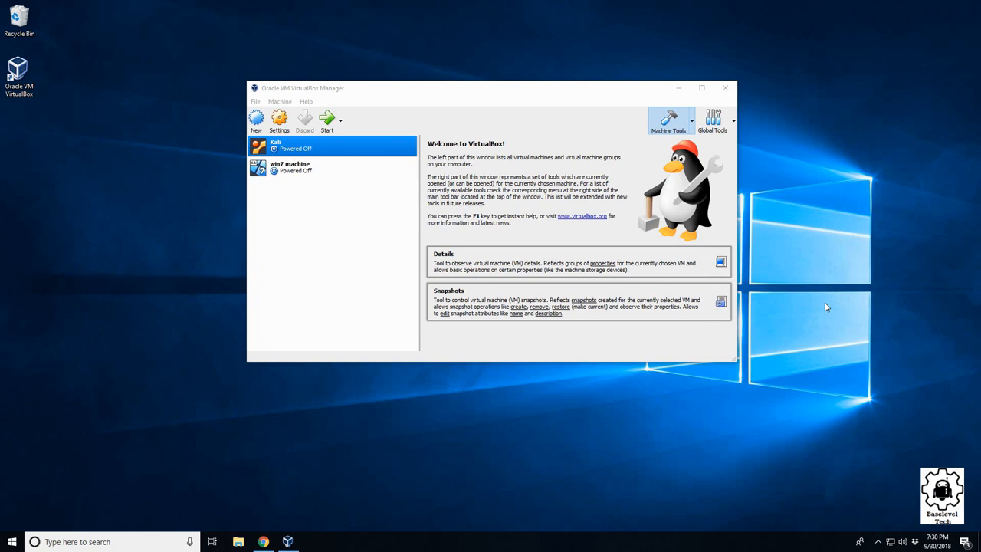
mouse_move(768, 279)
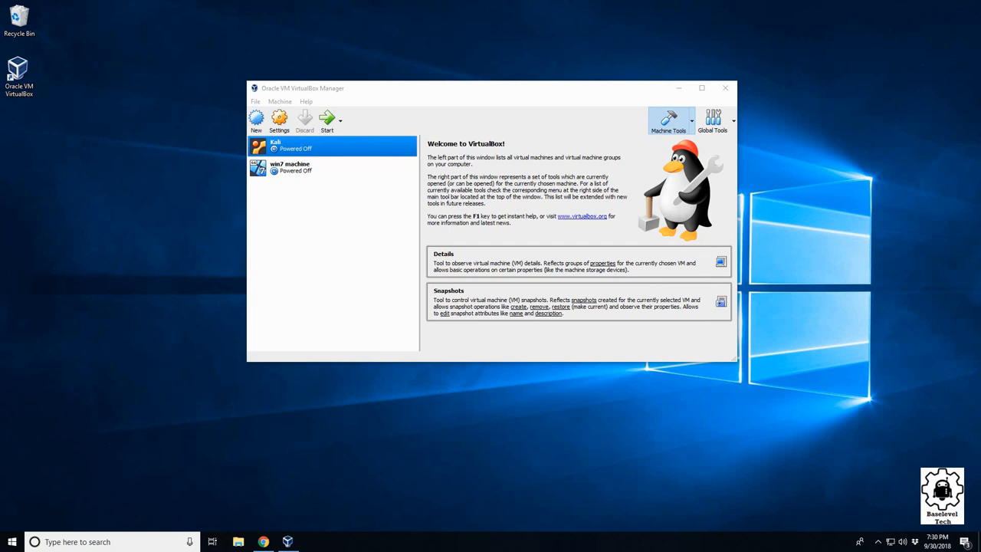
mouse_move(440, 517)
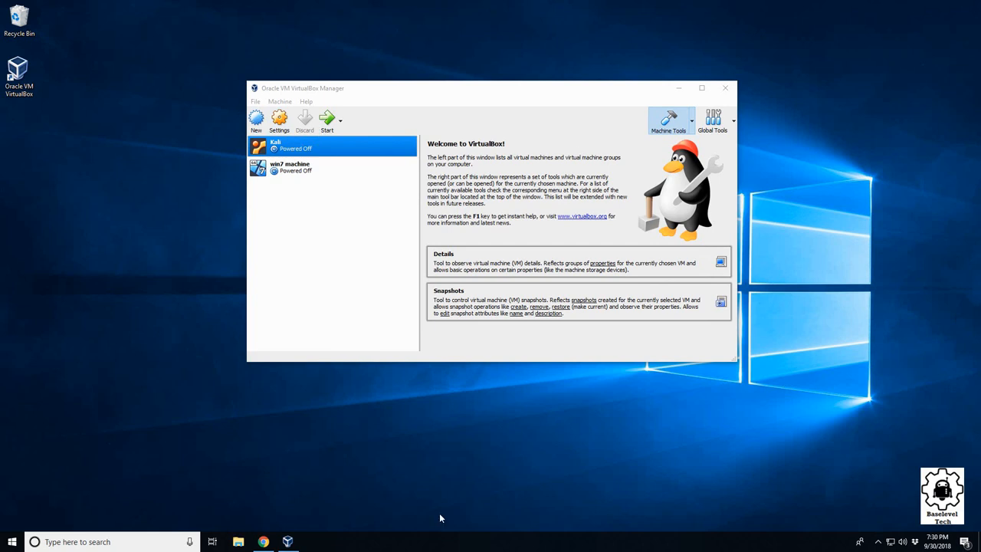
mouse_move(470, 505)
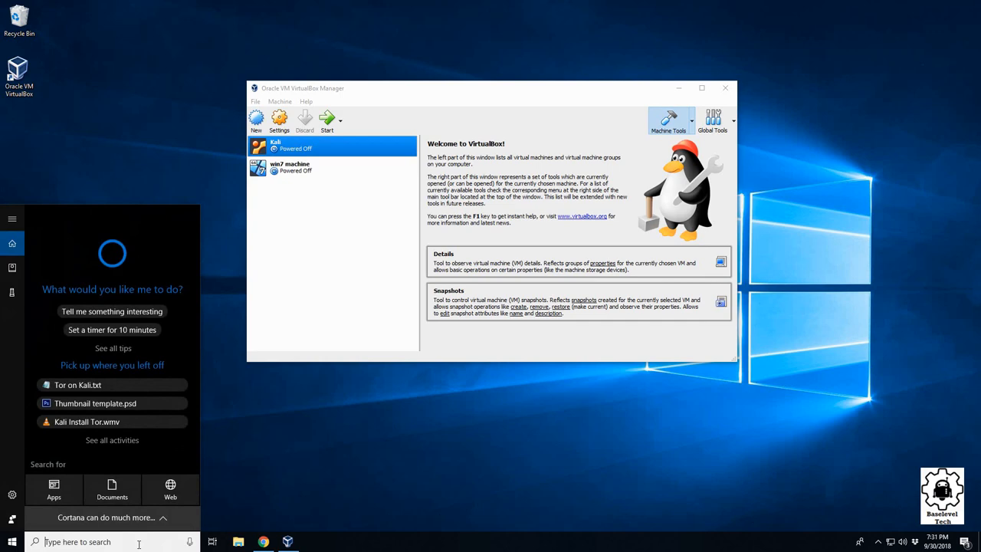
In Device Manager, check the Atheros AR9271 adapter's driver; Windows reports the best driver is already installed
type("device manager")
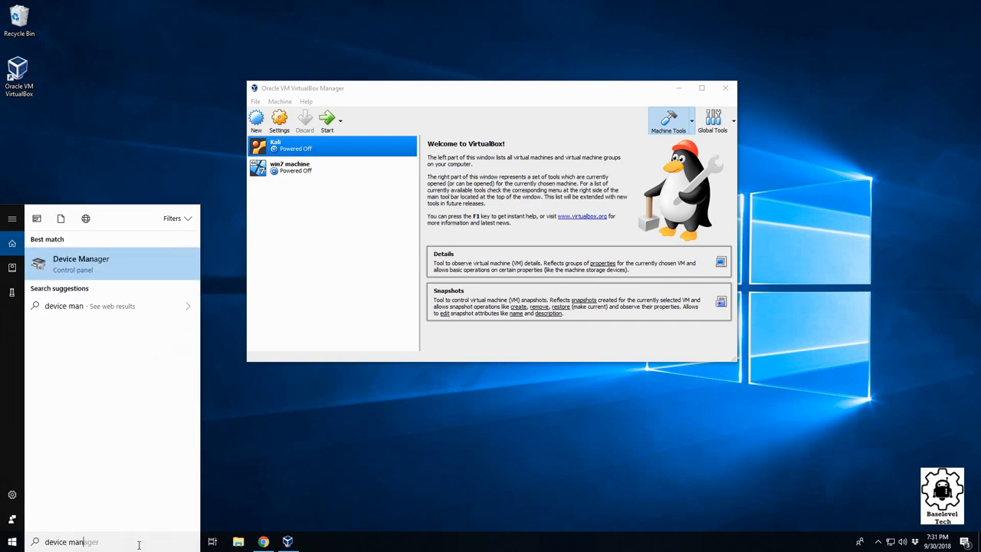
left_click(79, 263)
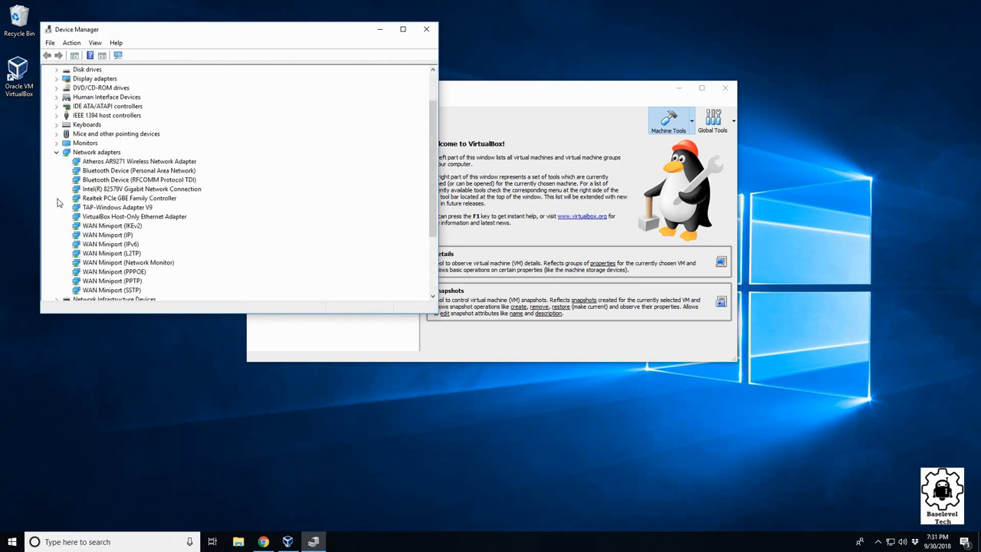
left_click(138, 161)
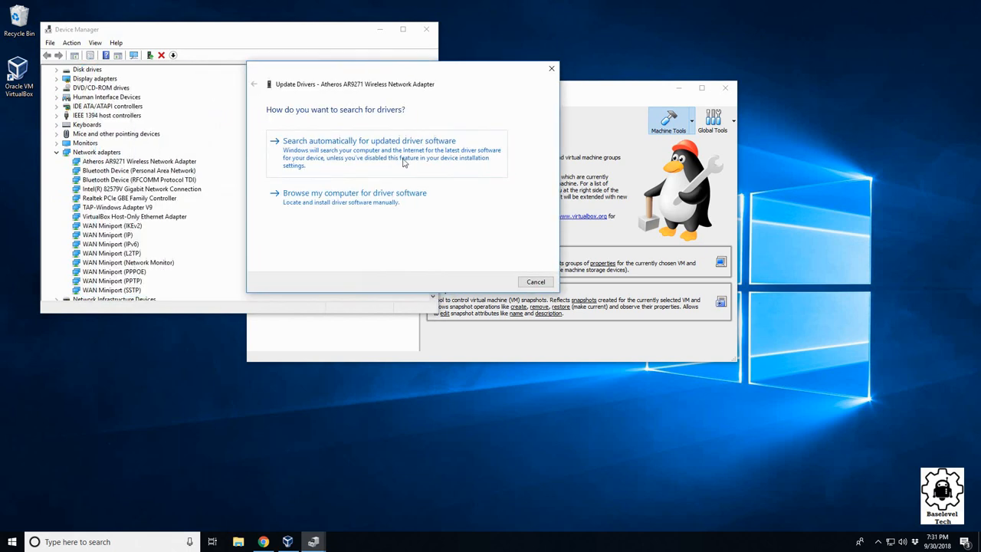
left_click(368, 141)
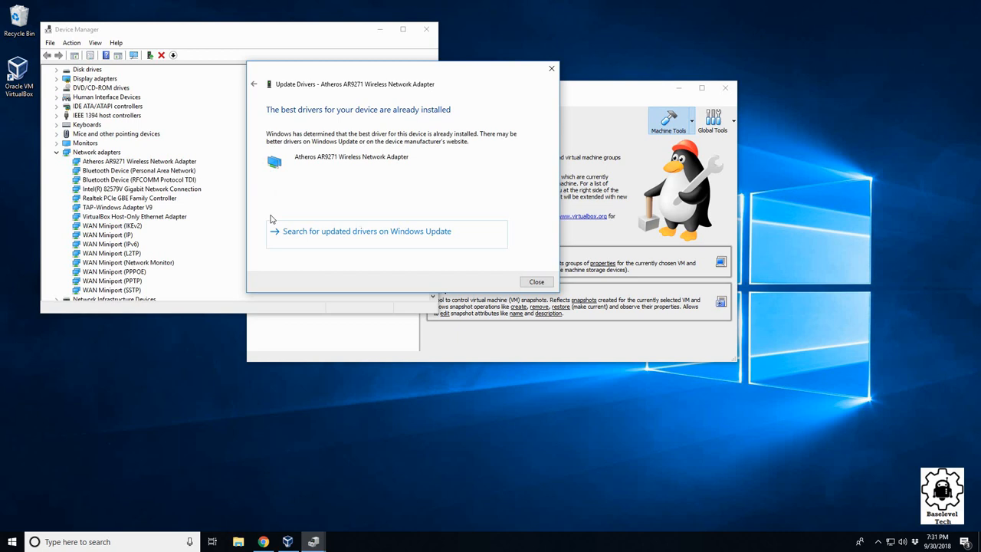
left_click(536, 282)
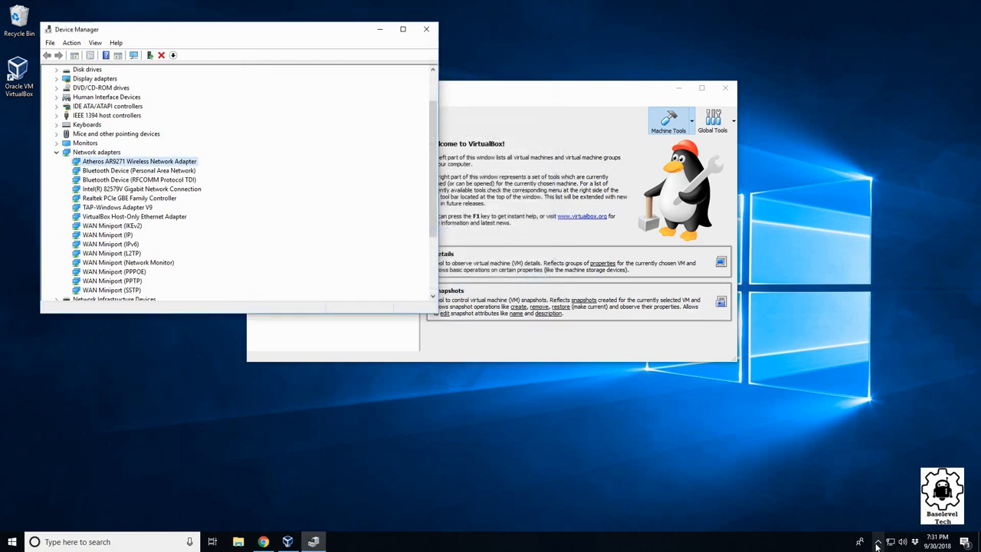
Eject the Atheros Wi-Fi adapter from Windows via the system tray
left_click(878, 542)
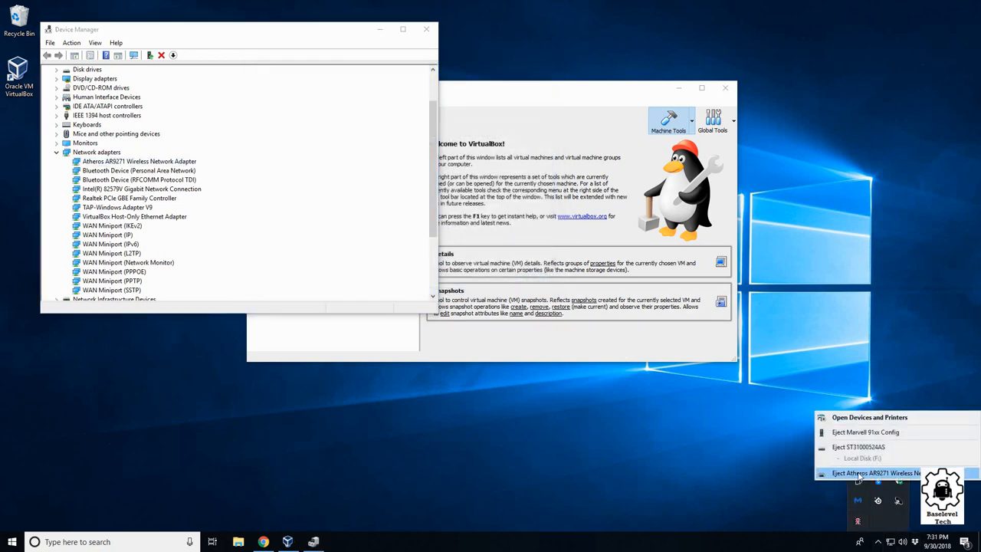
left_click(420, 386)
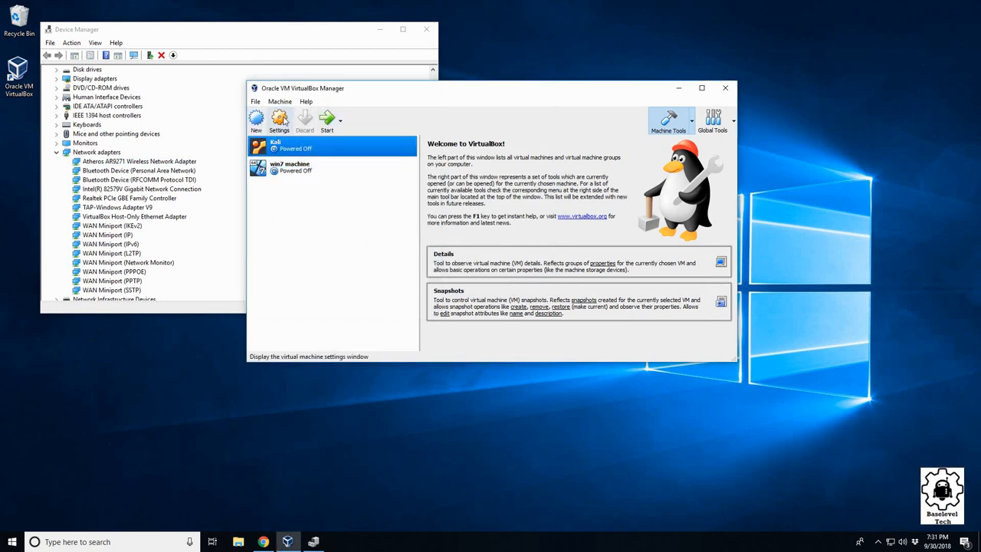
In Kali's USB settings, add a USB filter for the ATHEROS USB2.0 WLAN adapter and save
left_click(279, 120)
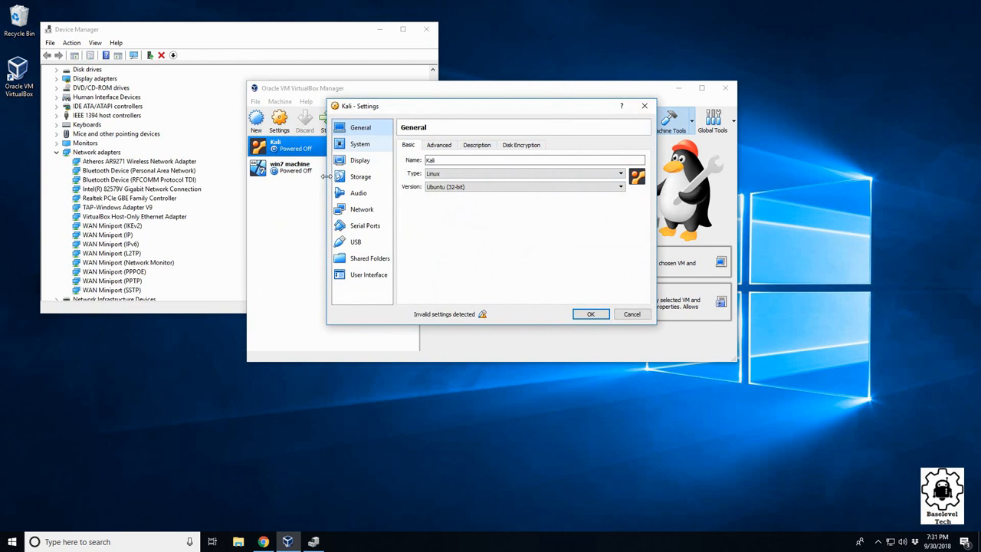
left_click(355, 242)
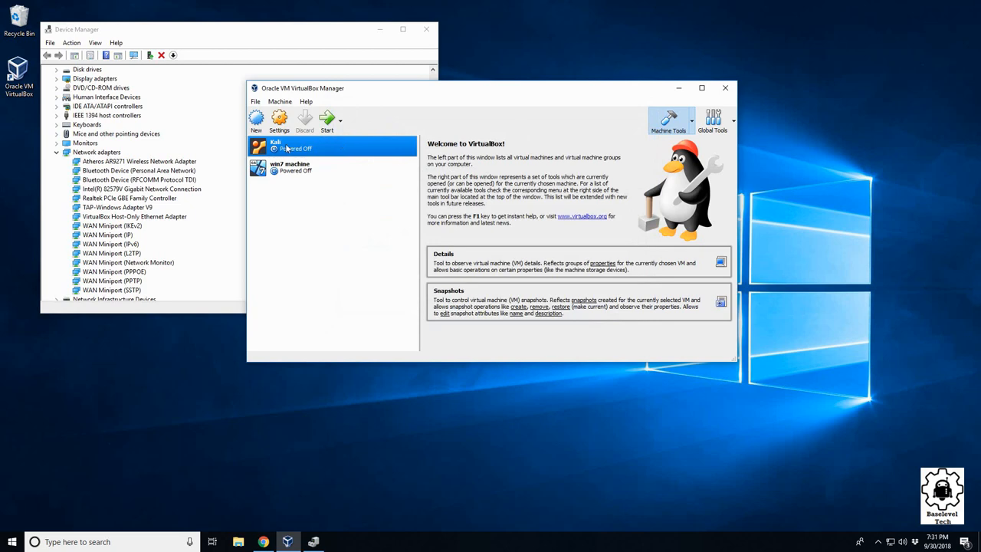
left_click(278, 120)
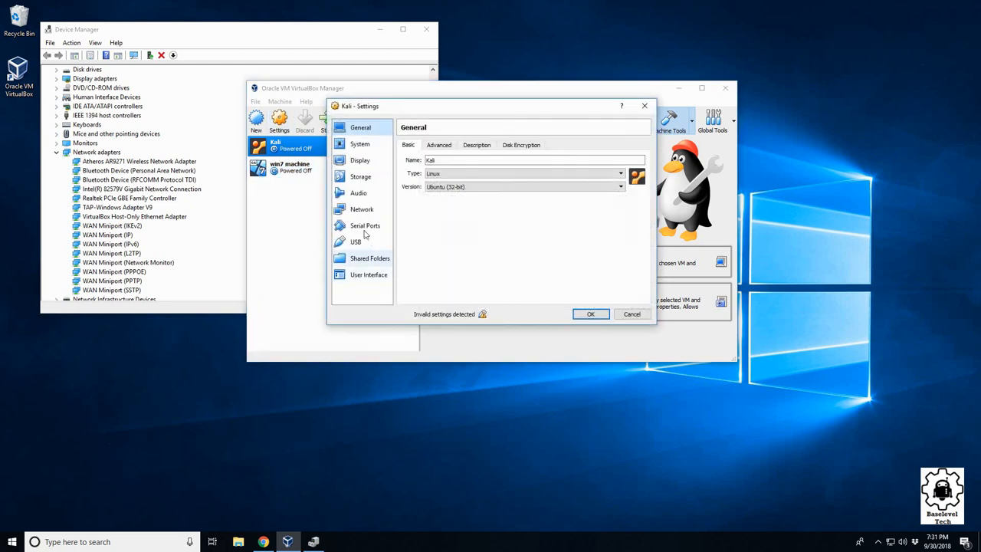
left_click(356, 242)
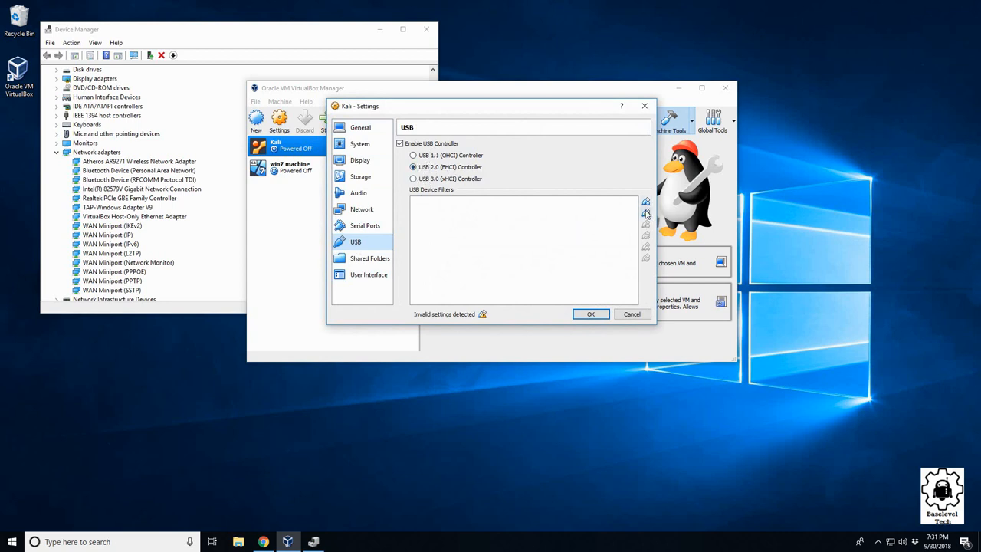
left_click(647, 203)
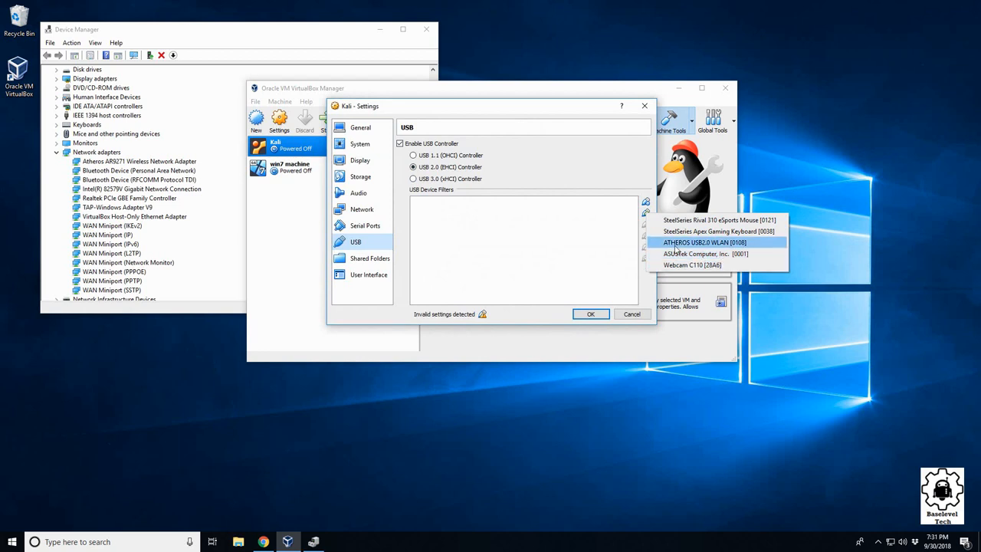
left_click(590, 313)
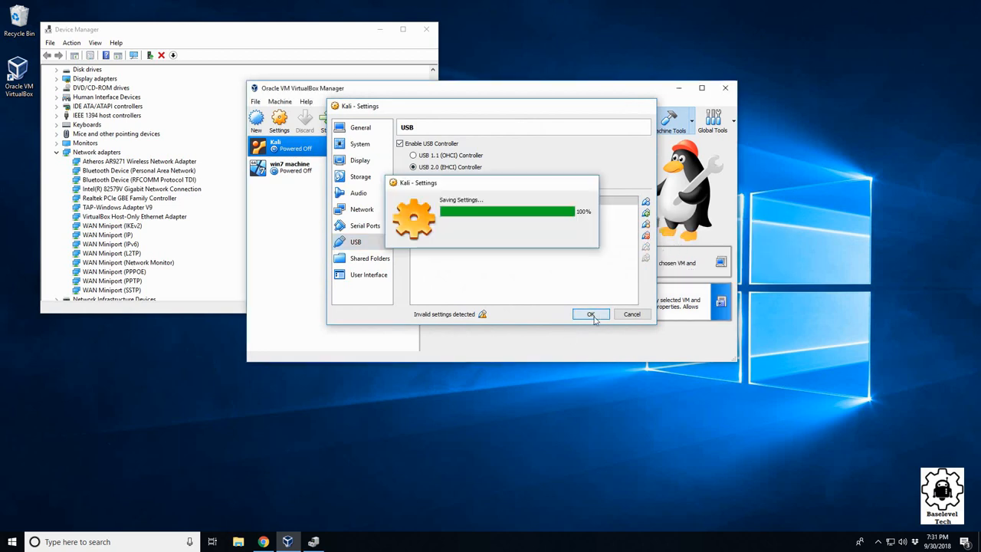
Start Kali and read the error details stating USB 2.0 requires the VirtualBox Extension Pack
left_click(590, 314)
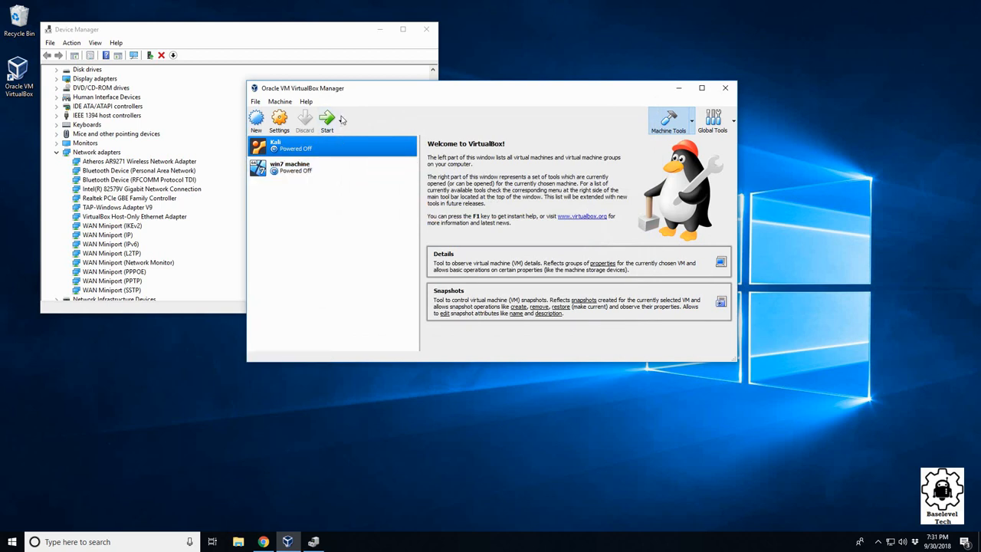
mouse_move(327, 119)
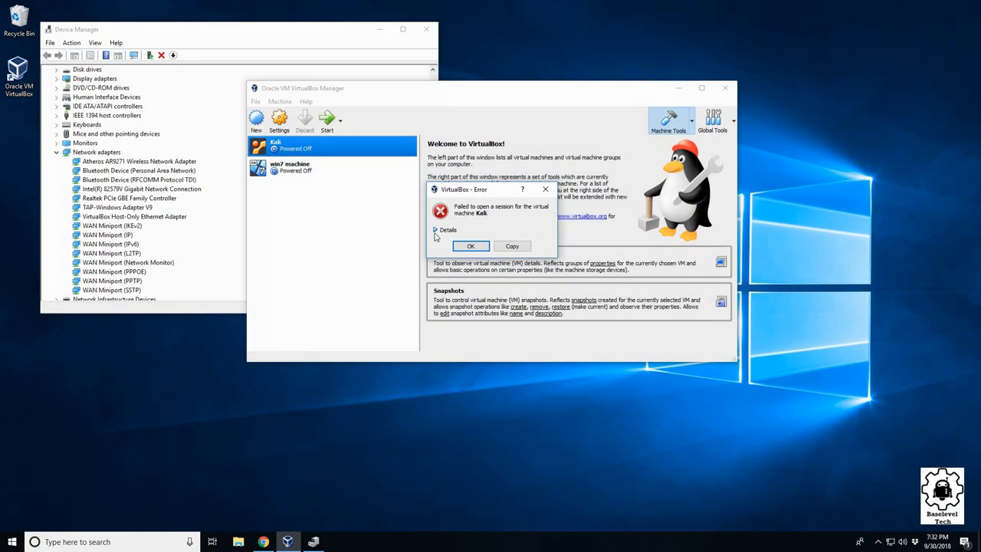
left_click(435, 230)
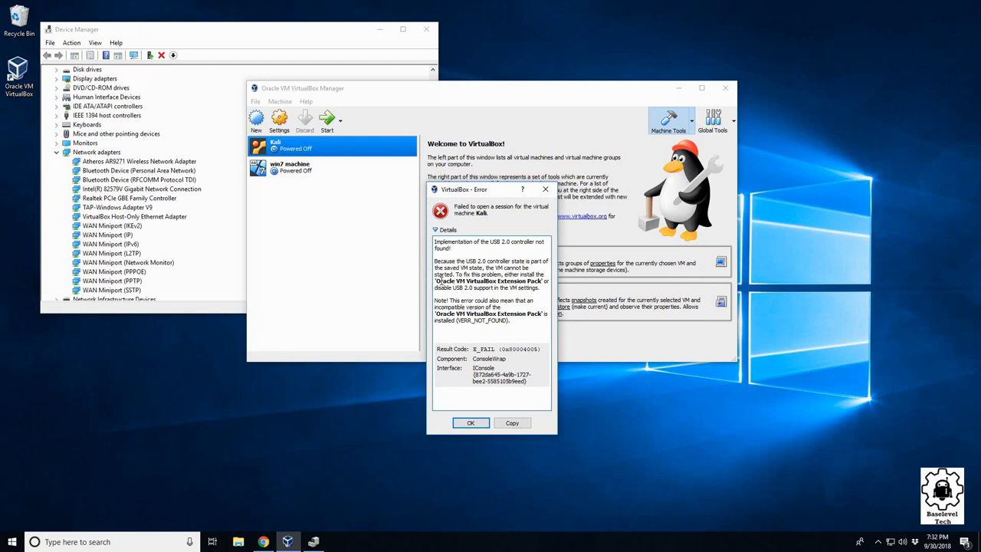
double_click(478, 281)
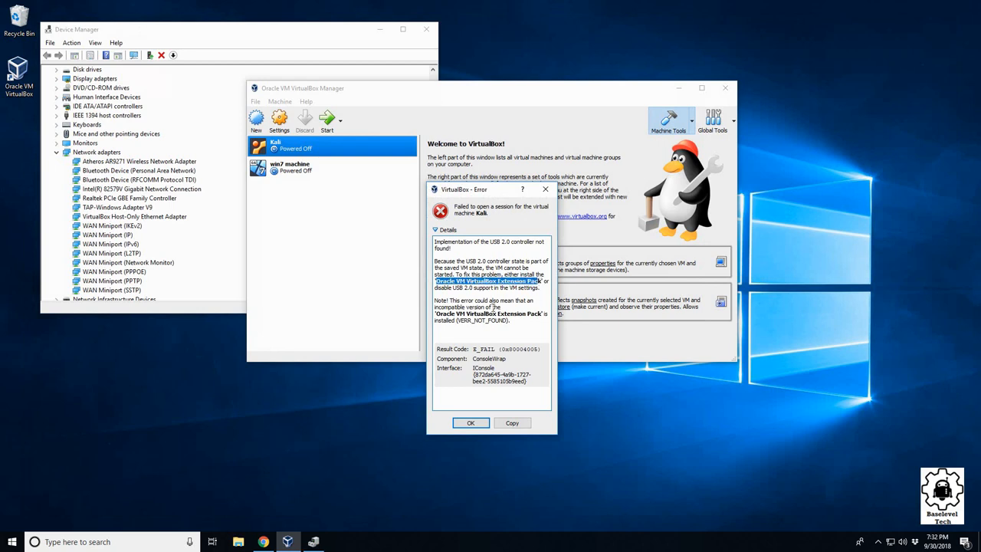
left_click(470, 423)
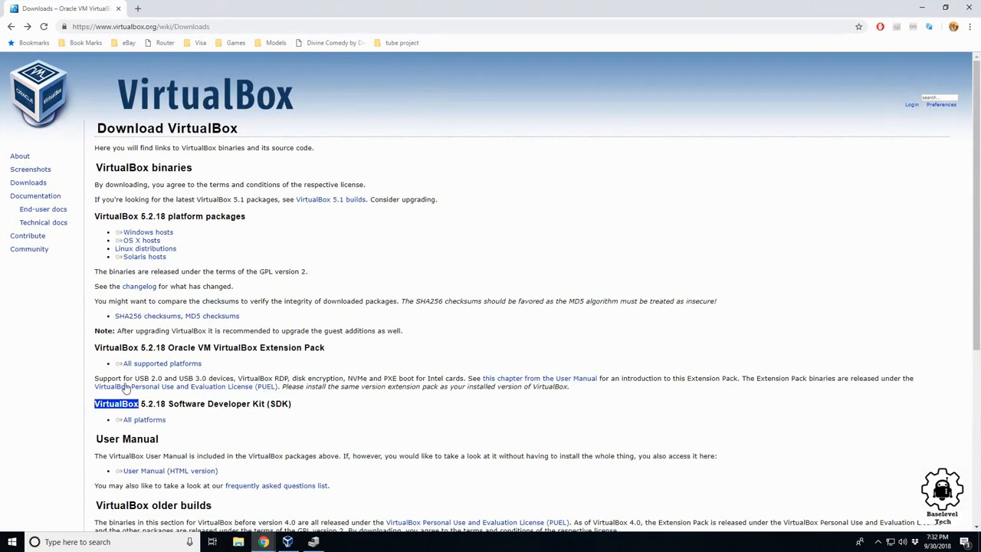
Download the VirtualBox 5.2.18 'All platforms' package from the downloads page
scroll("down", 3)
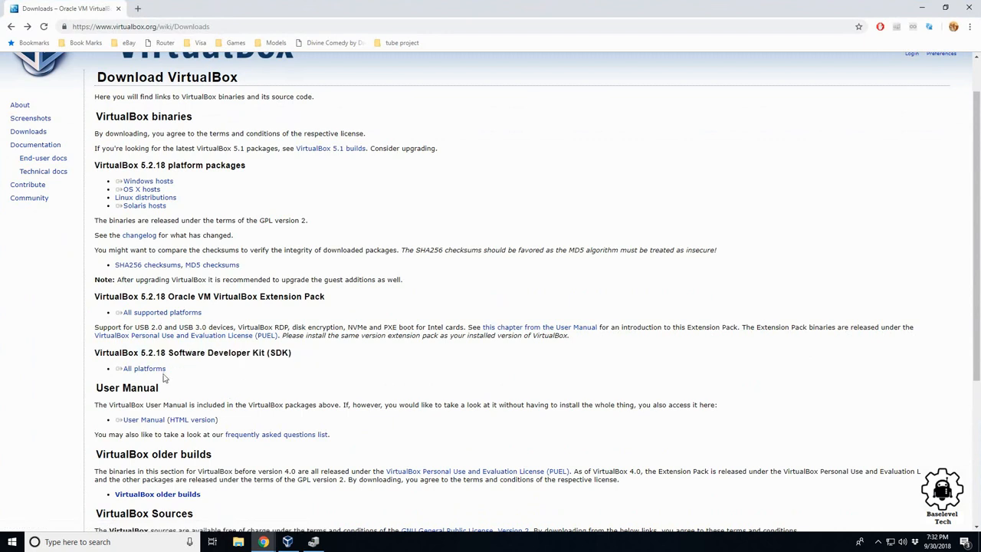
left_click(144, 368)
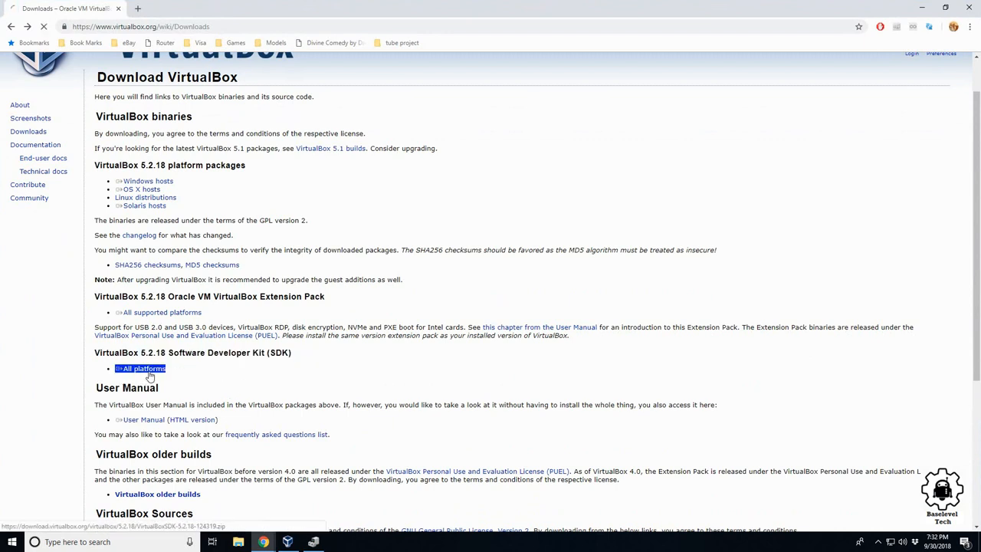
left_click(144, 368)
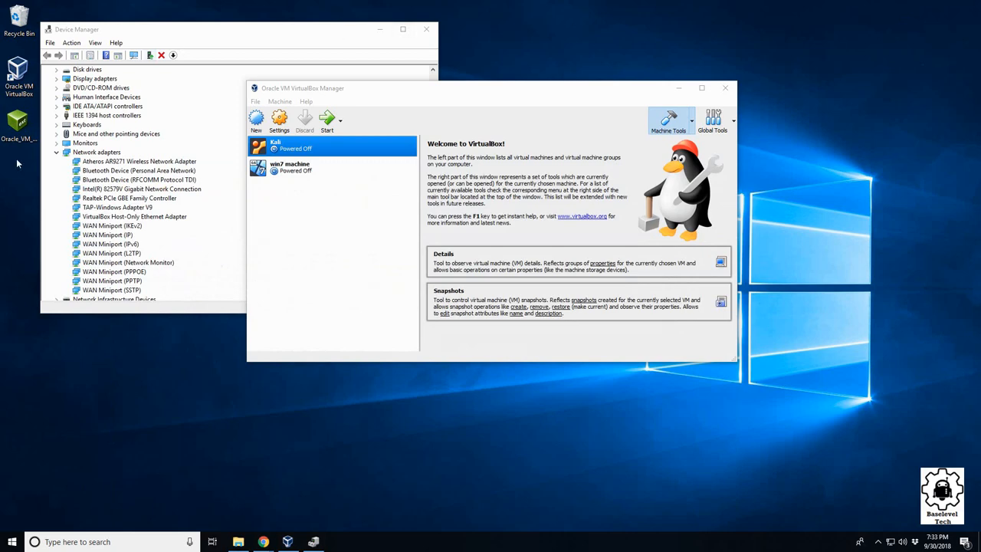
Close Device Manager and launch the Oracle_VM_VirtualBox_Extension_Pack file from the desktop
left_click(426, 29)
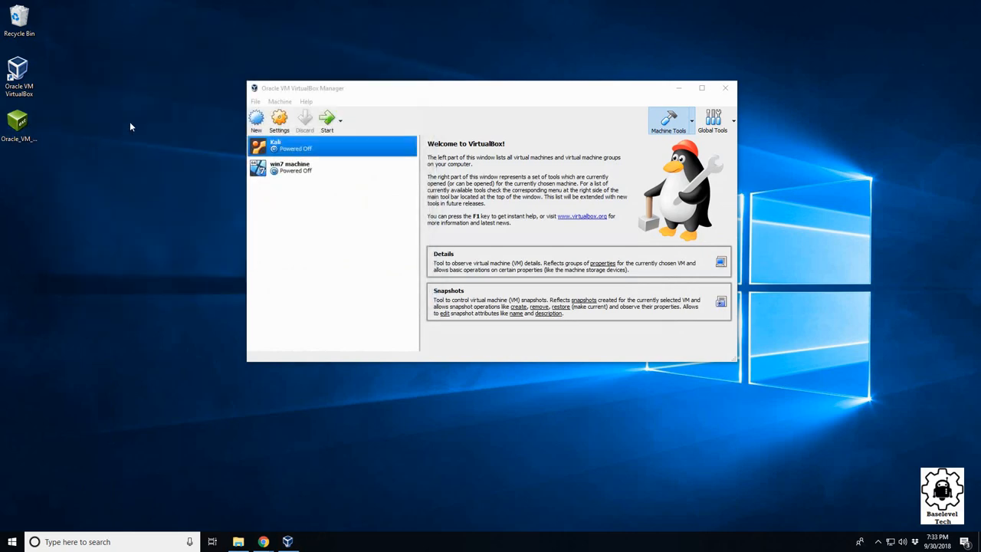
mouse_move(352, 272)
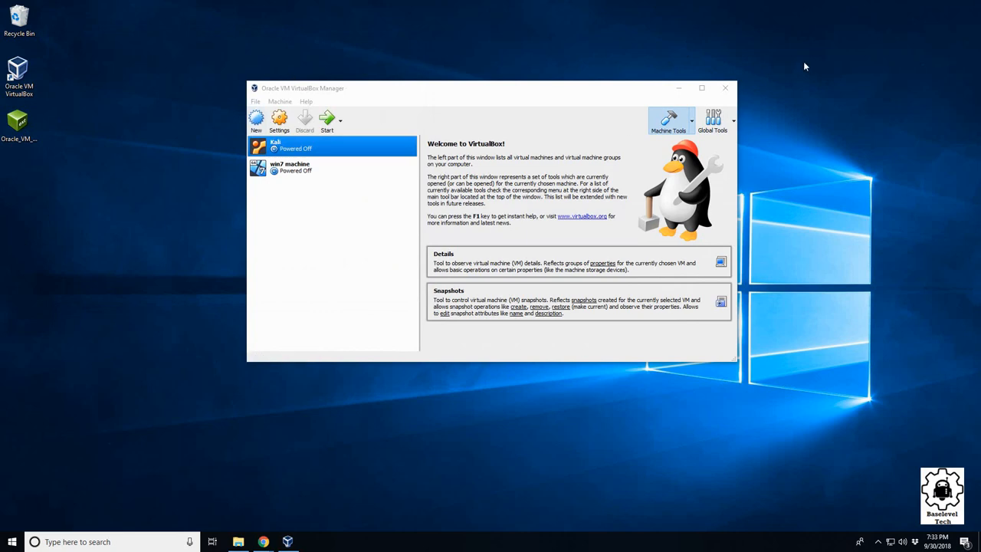
left_click(723, 87)
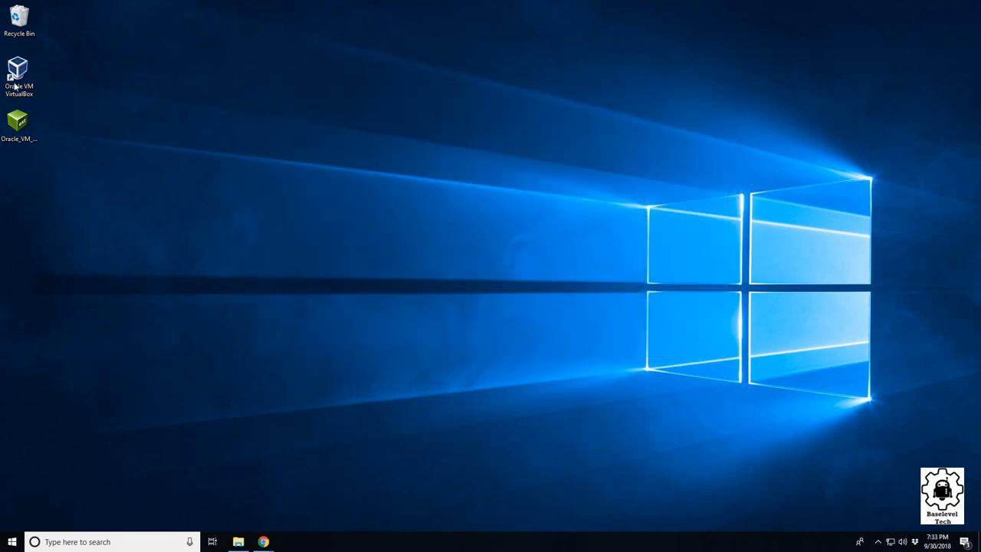
double_click(18, 74)
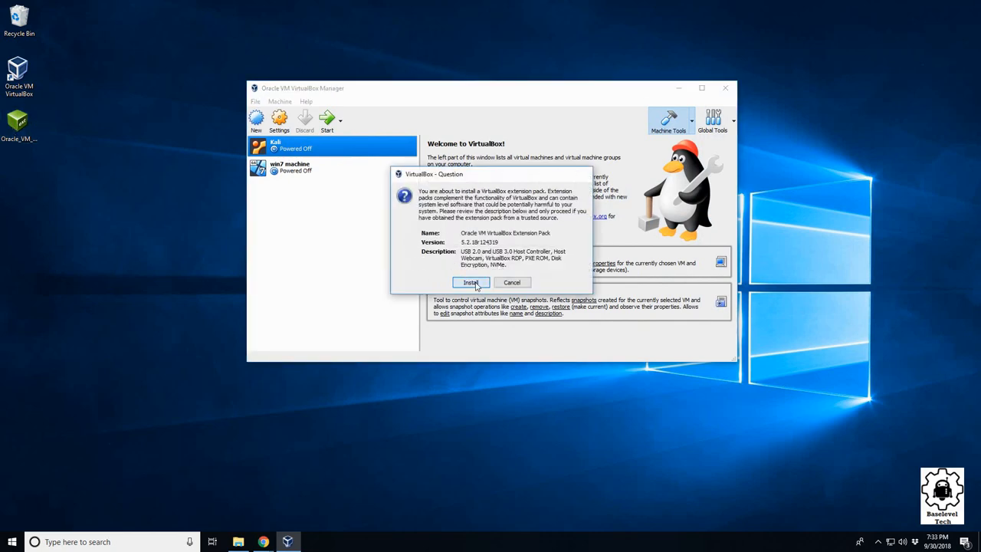
Install the Extension Pack 5.2.18, agreeing to its license and confirming the success message
left_click(469, 281)
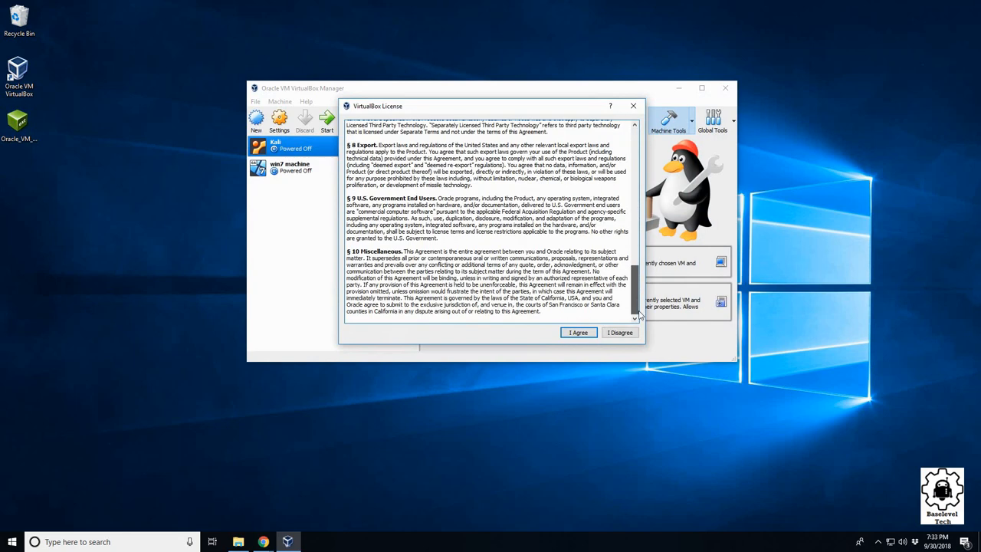
left_click(578, 331)
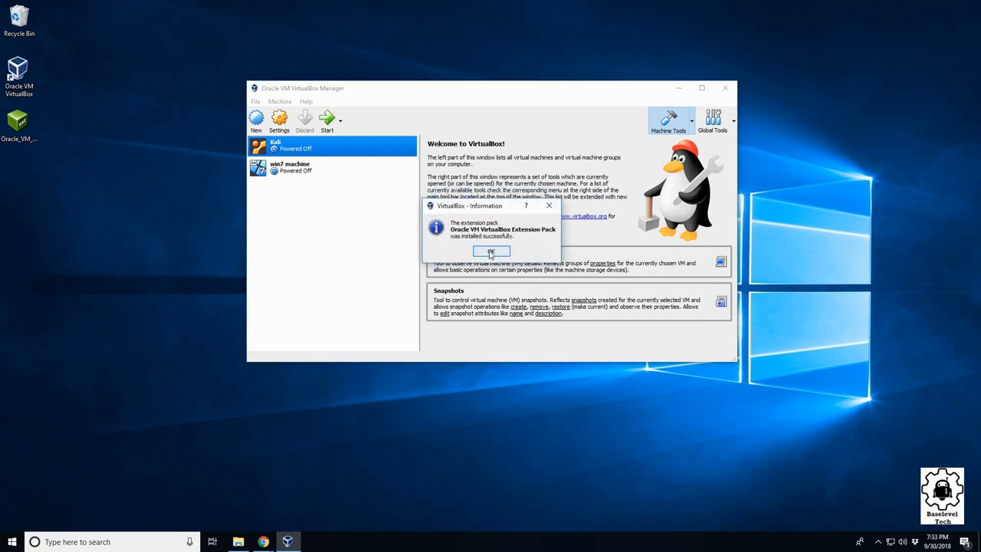
left_click(490, 252)
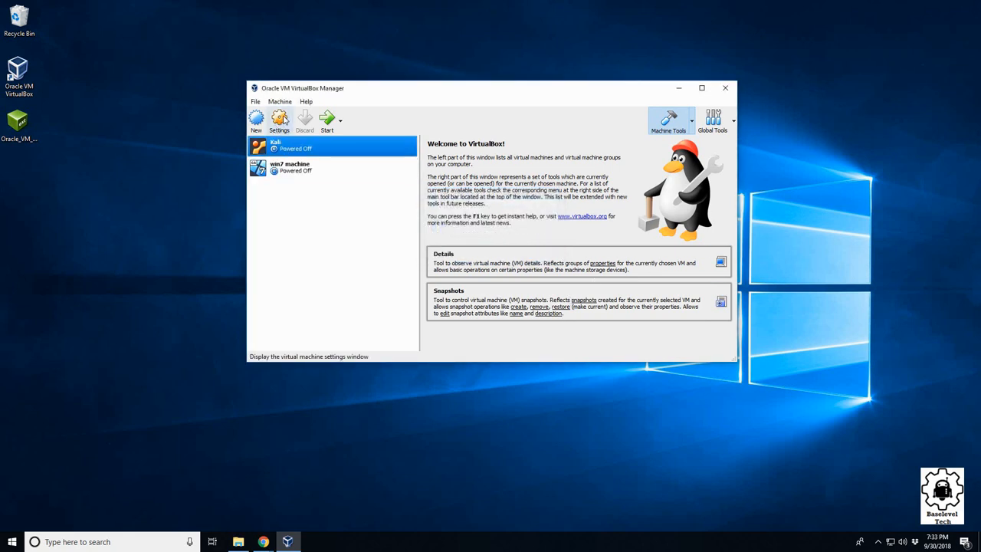
Confirm Kali's USB 2.0 (EHCI) controller with the Atheros WLAN filter and accept the settings
left_click(279, 120)
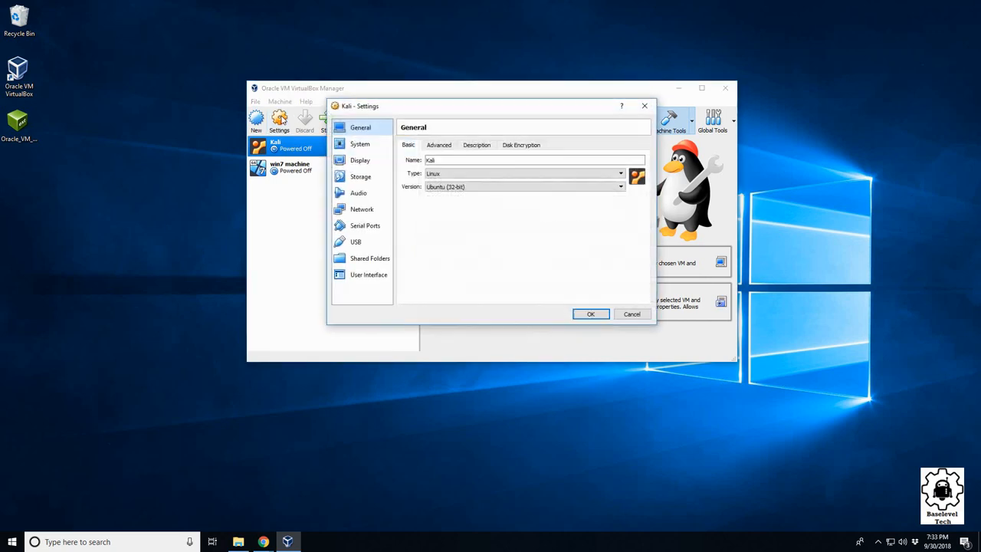
left_click(356, 242)
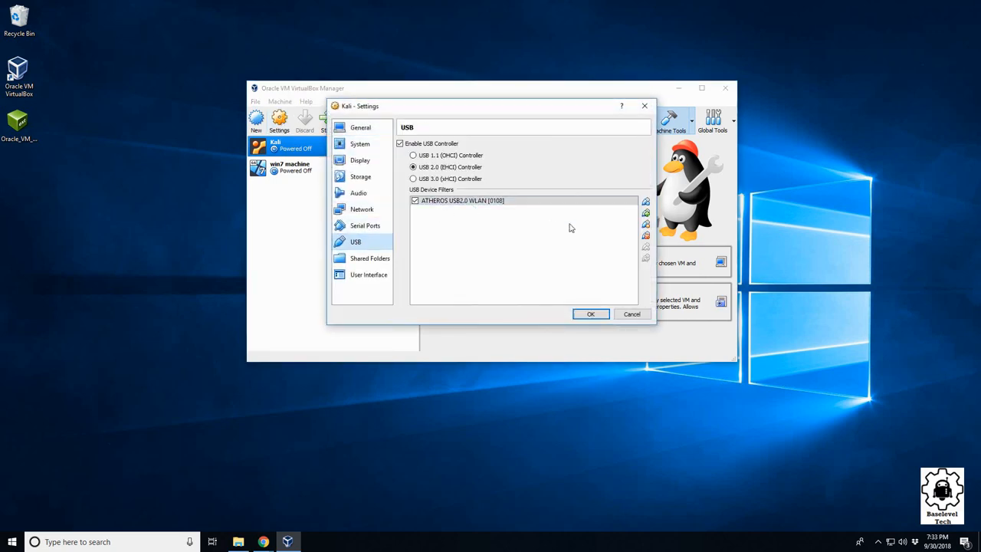
left_click(590, 312)
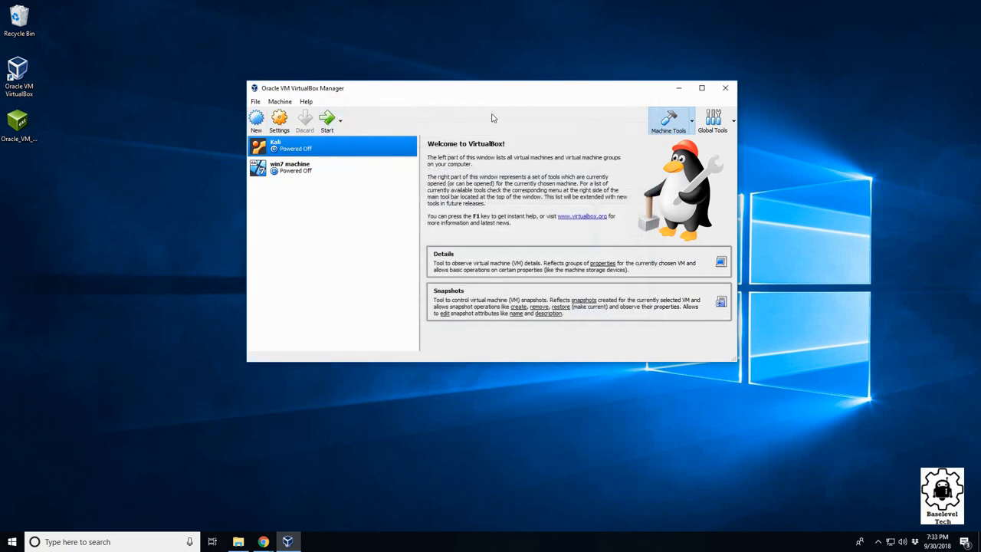
mouse_move(328, 119)
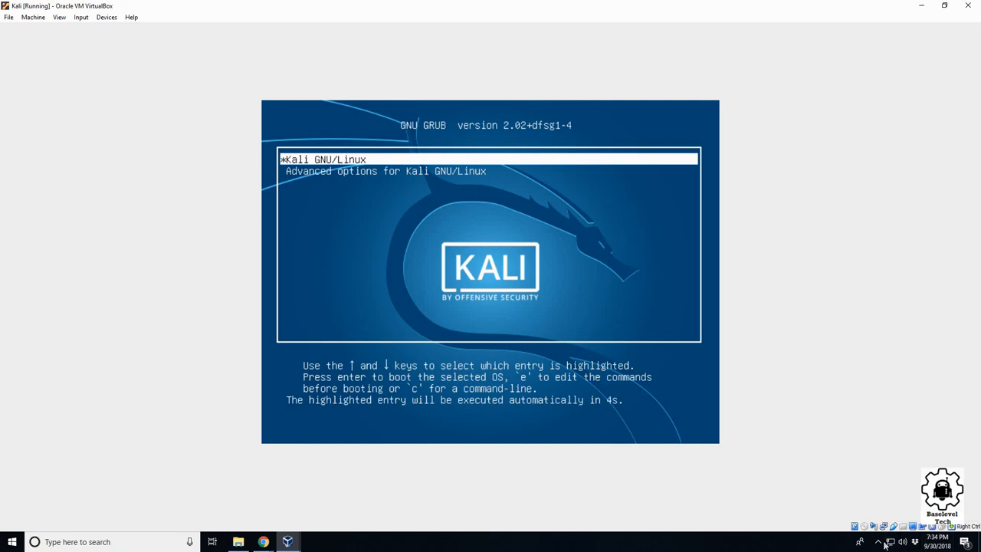
Choose Kali GNU/Linux in the GRUB menu and boot to the login screen
key("Down")
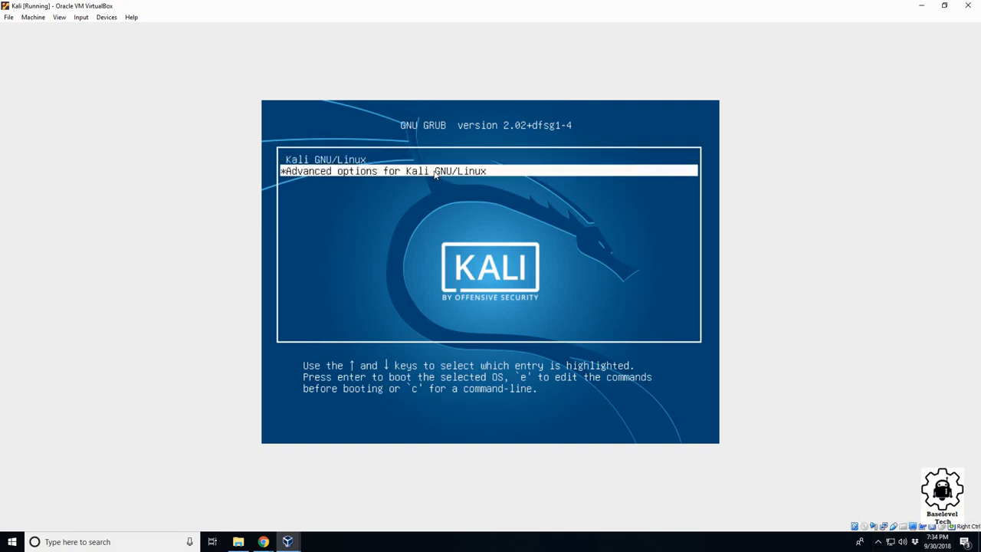
key("Return")
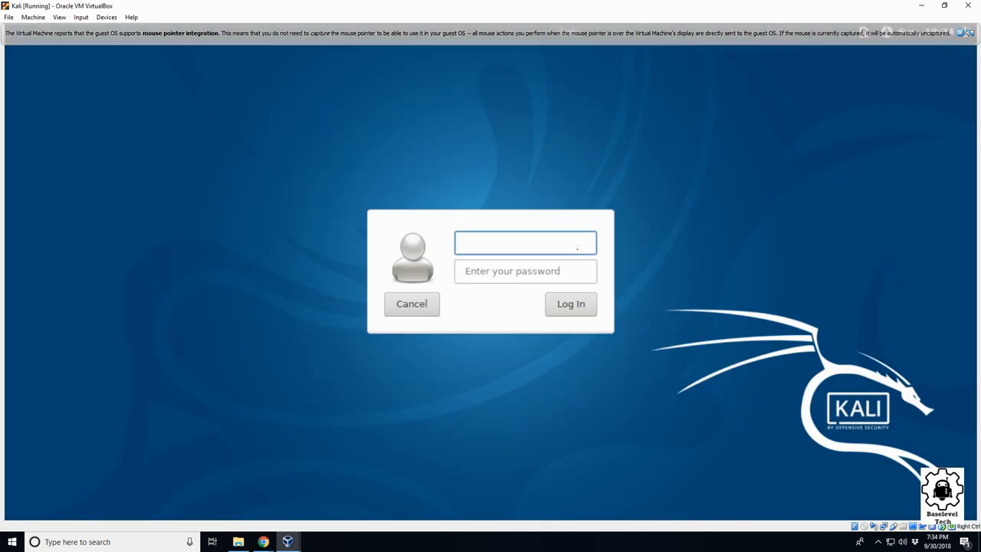
Log in to Kali with the normal user credentials and reach the desktop
type("normal")
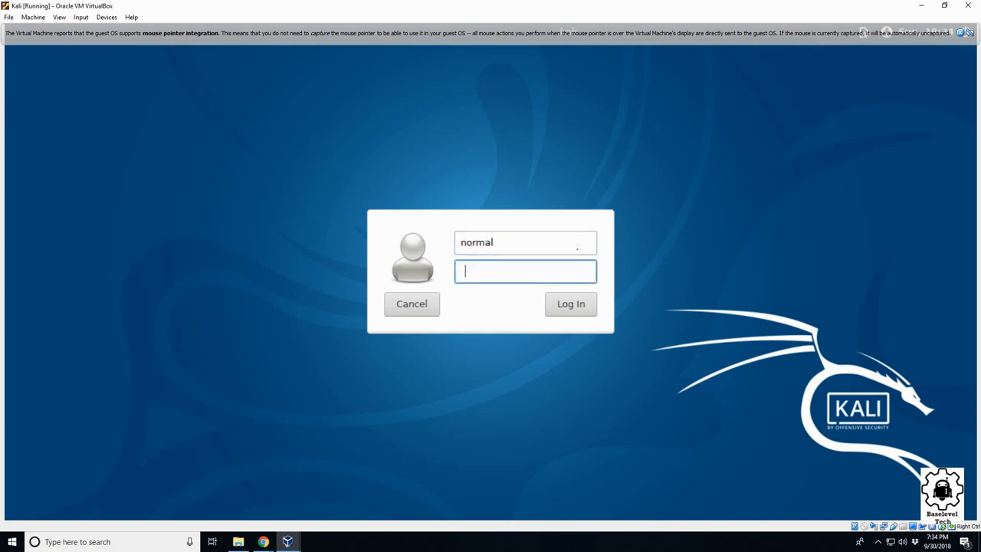
left_click(570, 303)
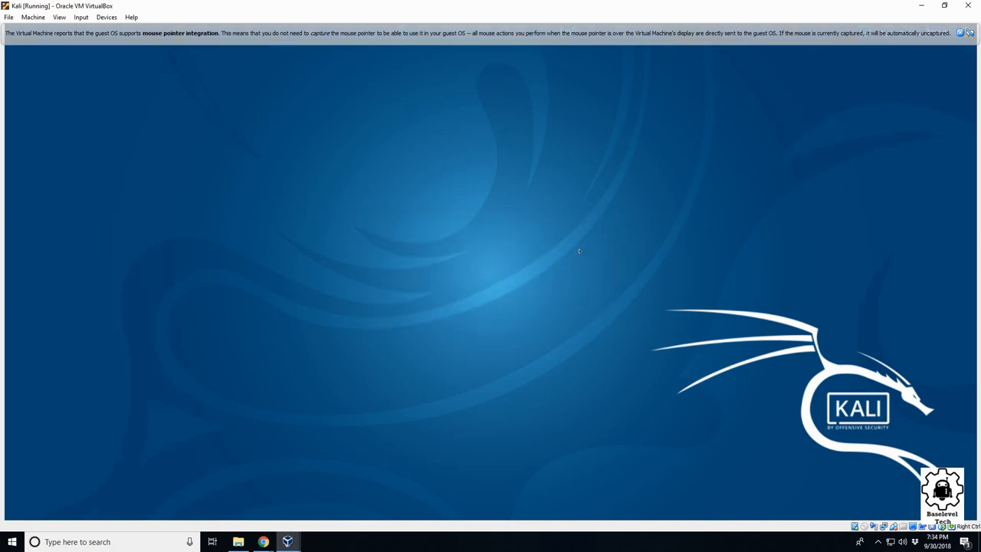
mouse_move(737, 169)
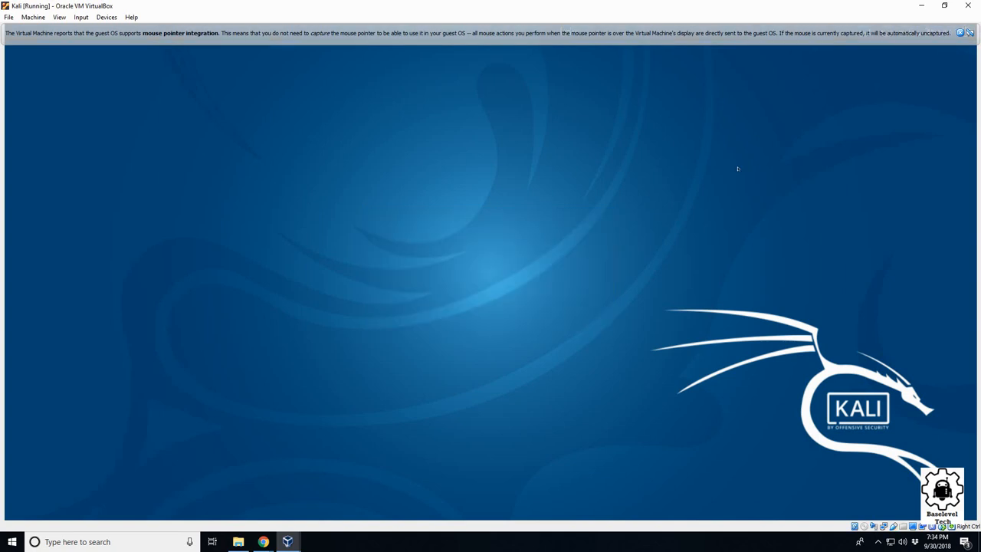
left_click(968, 32)
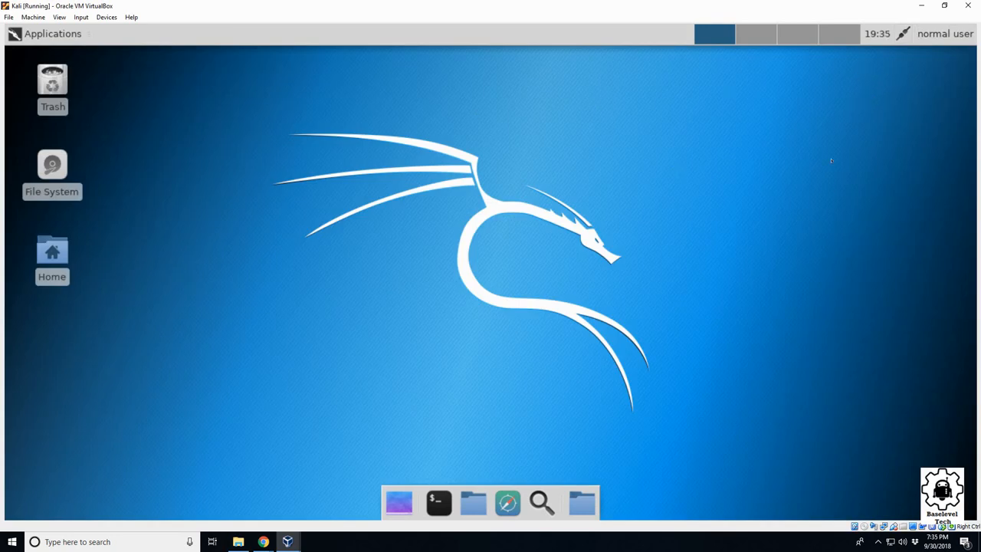
mouse_move(836, 126)
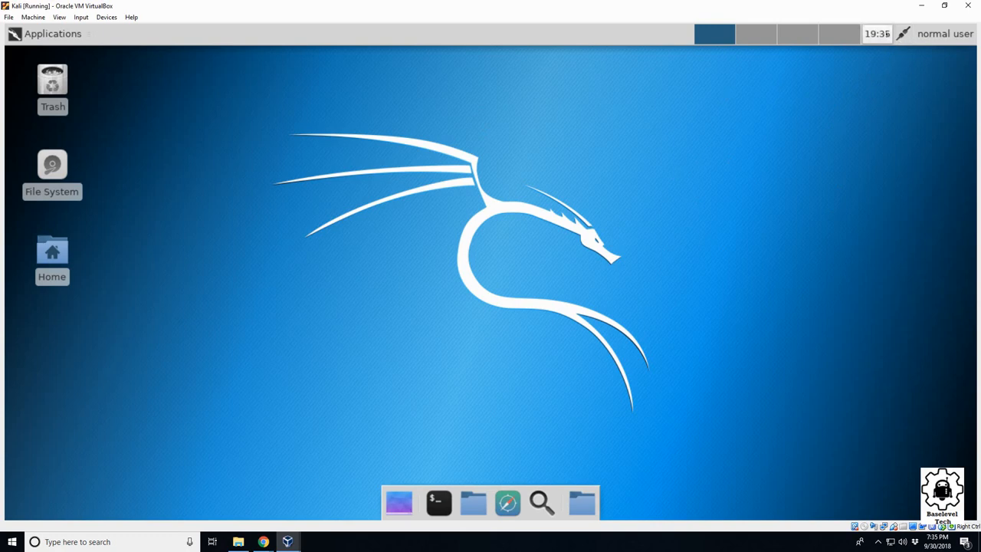
left_click(876, 34)
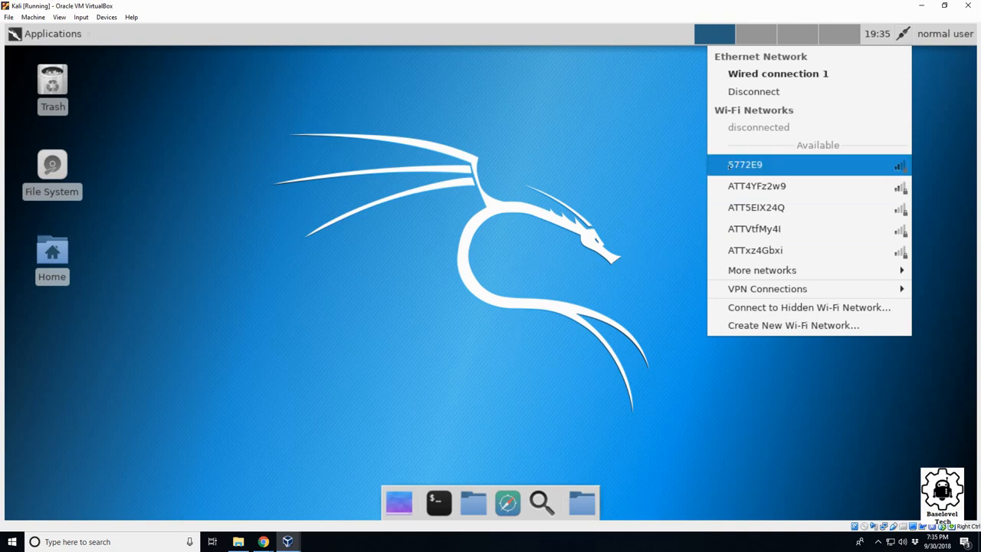
mouse_move(762, 270)
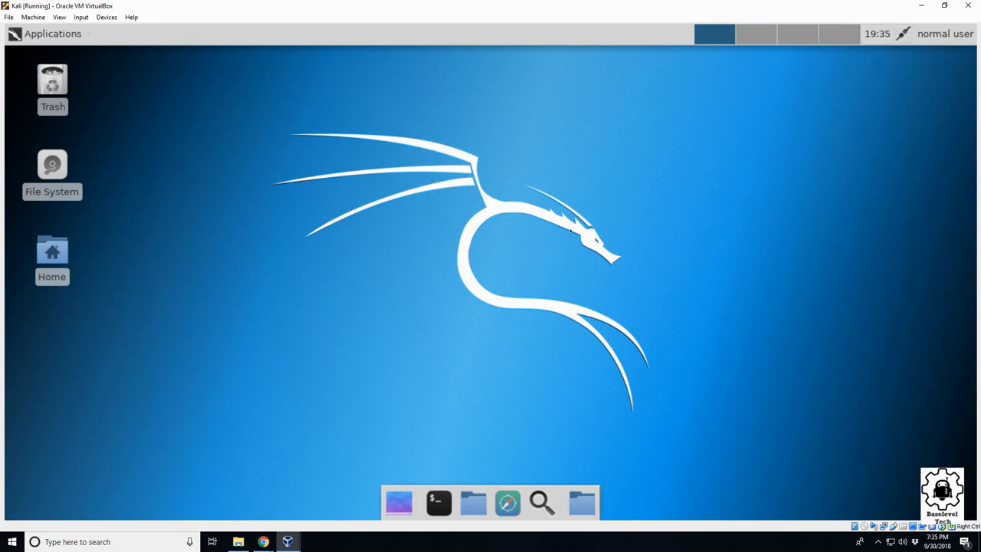
mouse_move(622, 209)
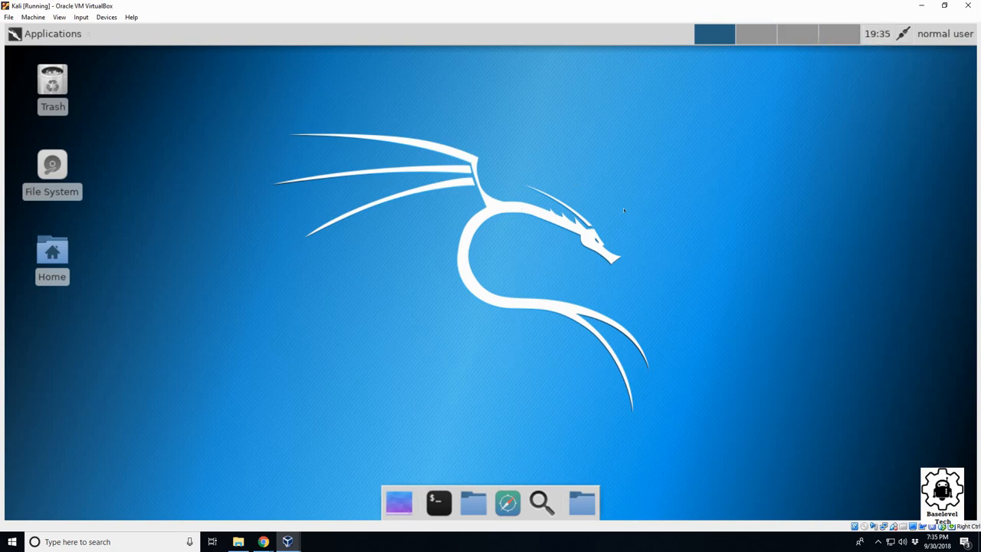